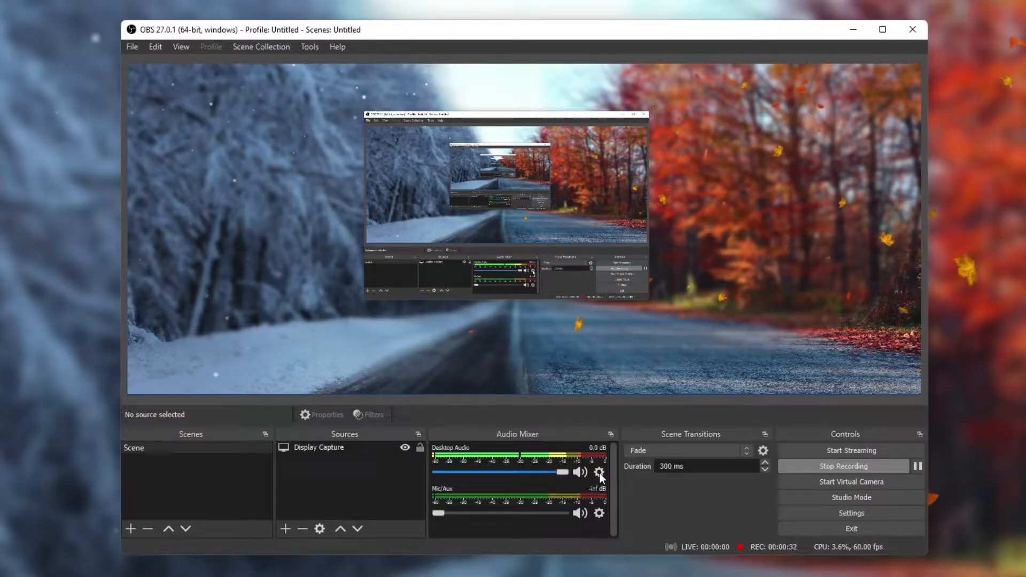
Step: Open Advanced Audio Properties from the Desktop Audio gear in the Audio Mixer
left_click(598, 472)
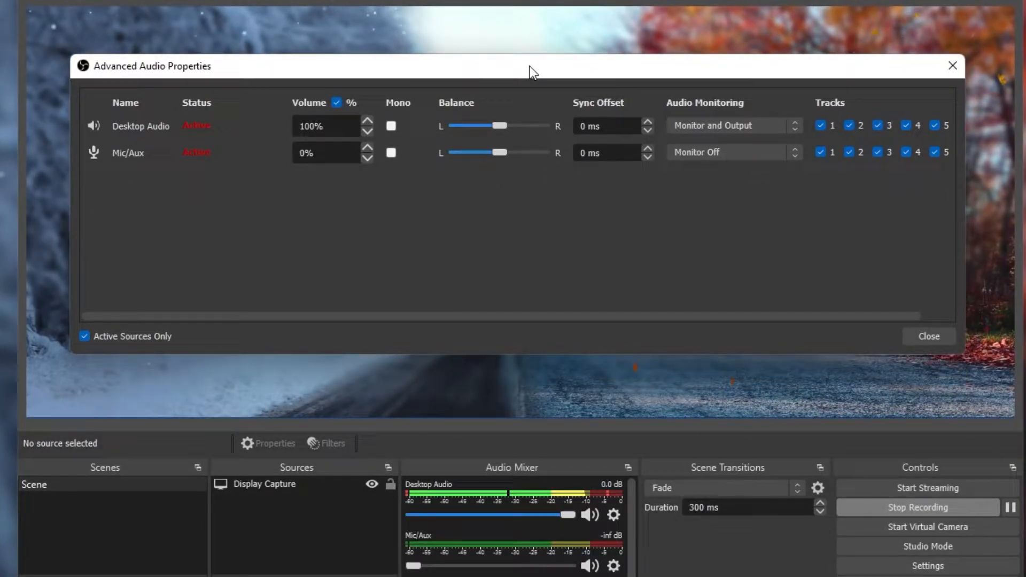
mouse_move(119, 136)
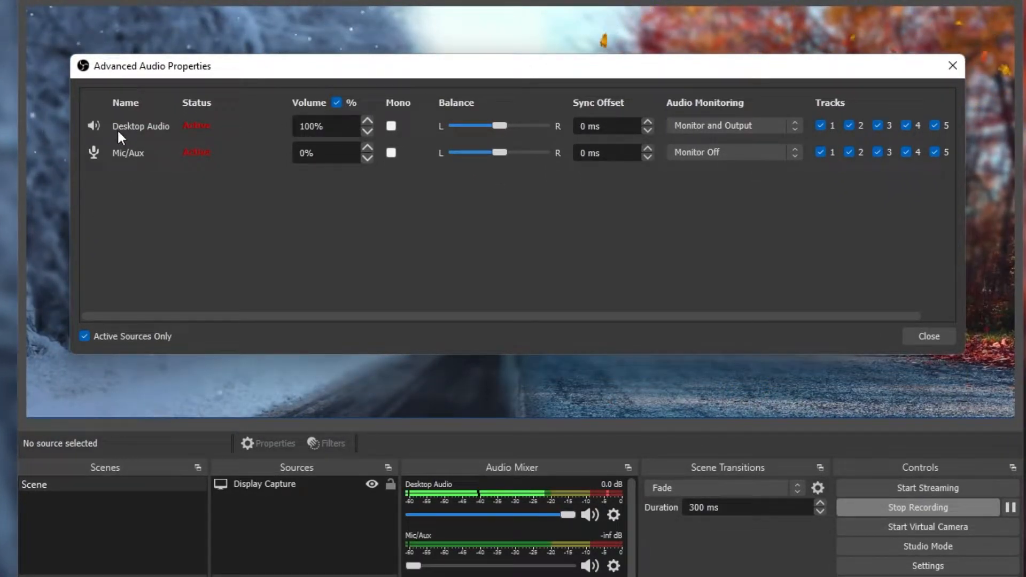
mouse_move(128, 167)
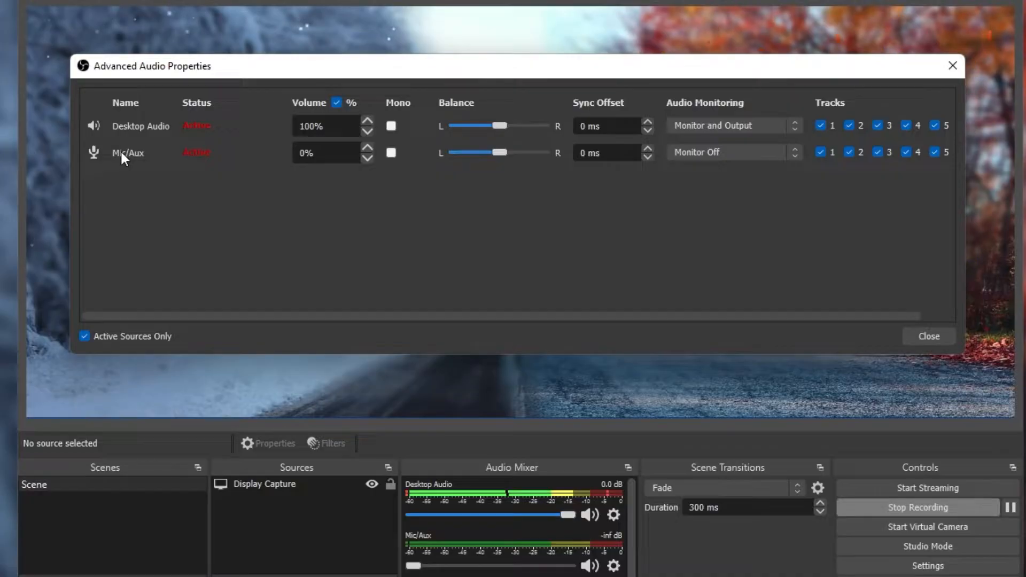
left_click(337, 103)
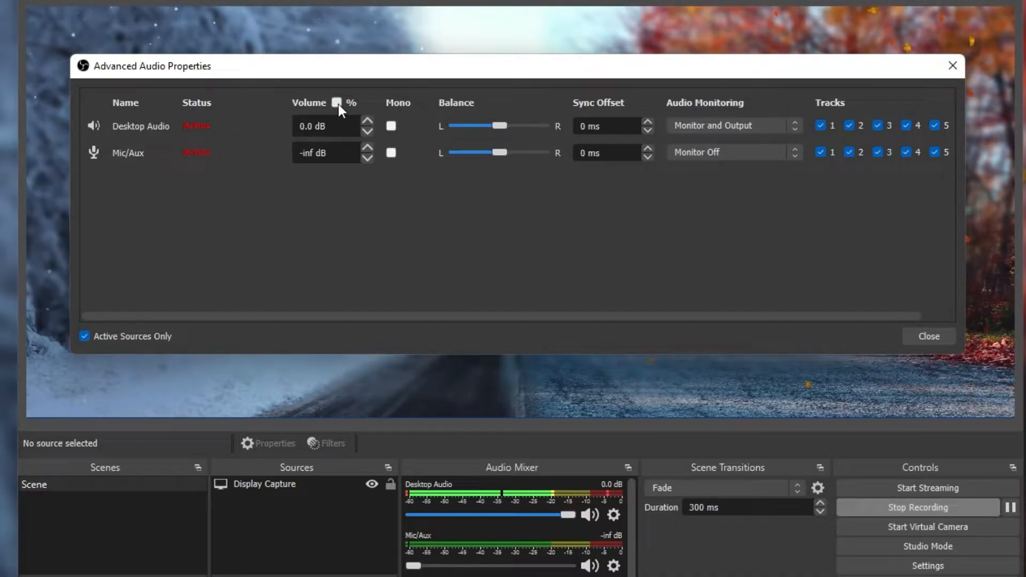
left_click(338, 103)
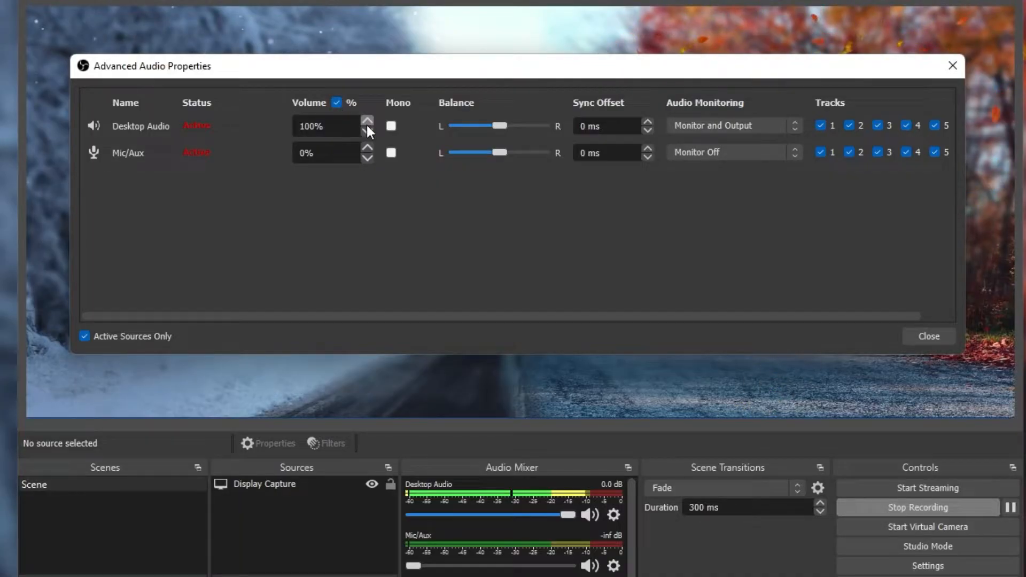
left_click(367, 131)
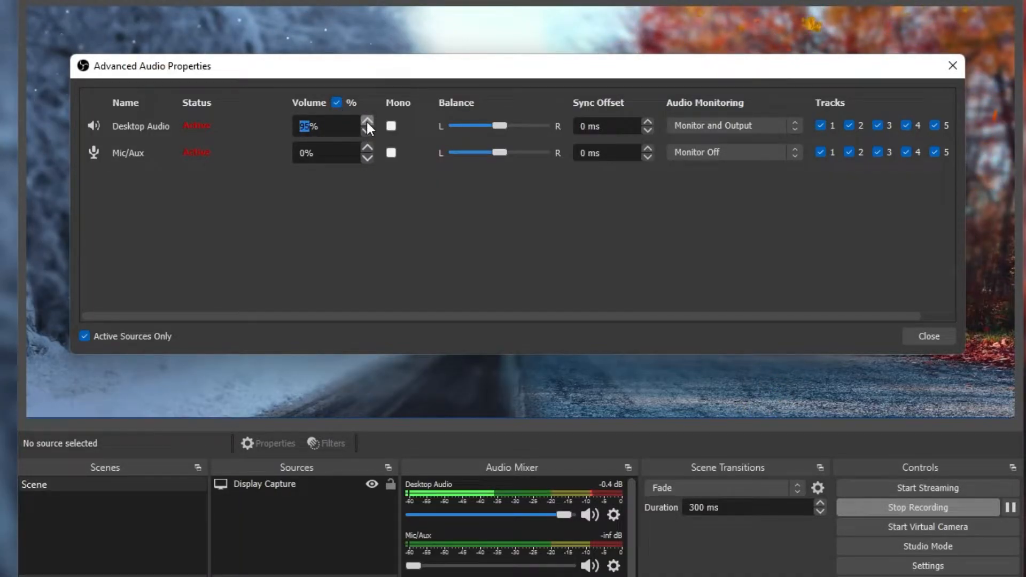
left_click(367, 122)
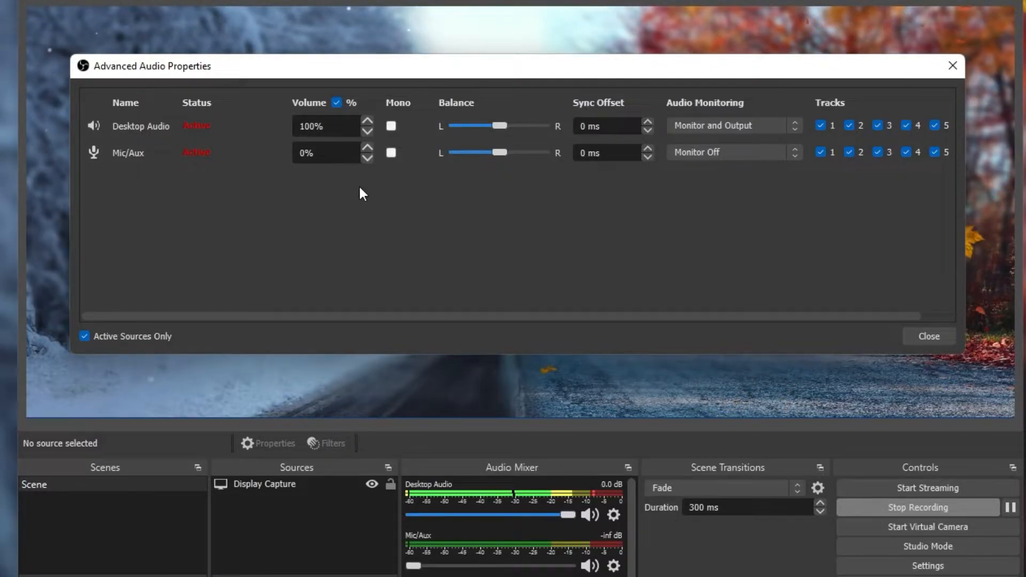
mouse_move(334, 153)
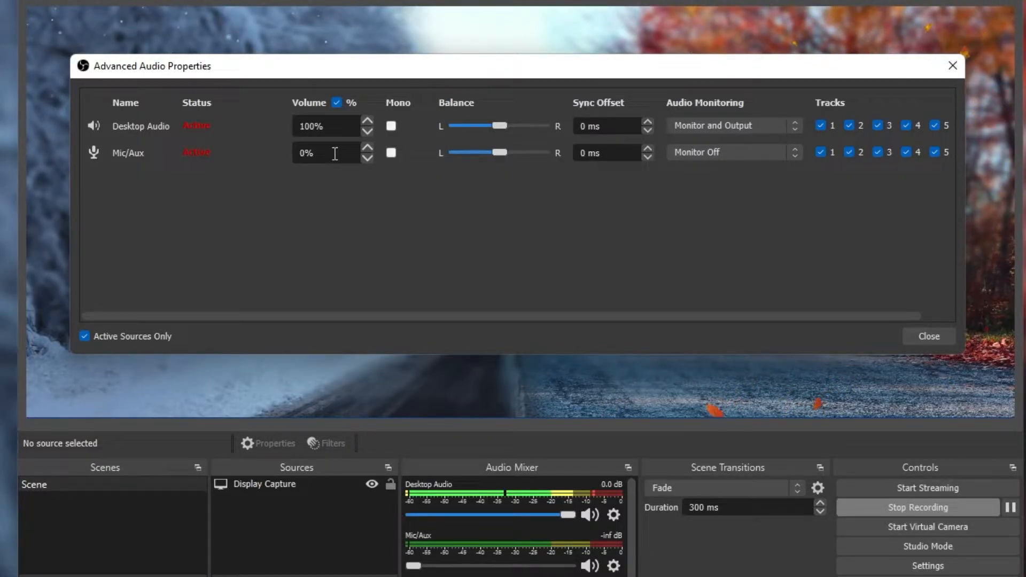
mouse_move(310, 184)
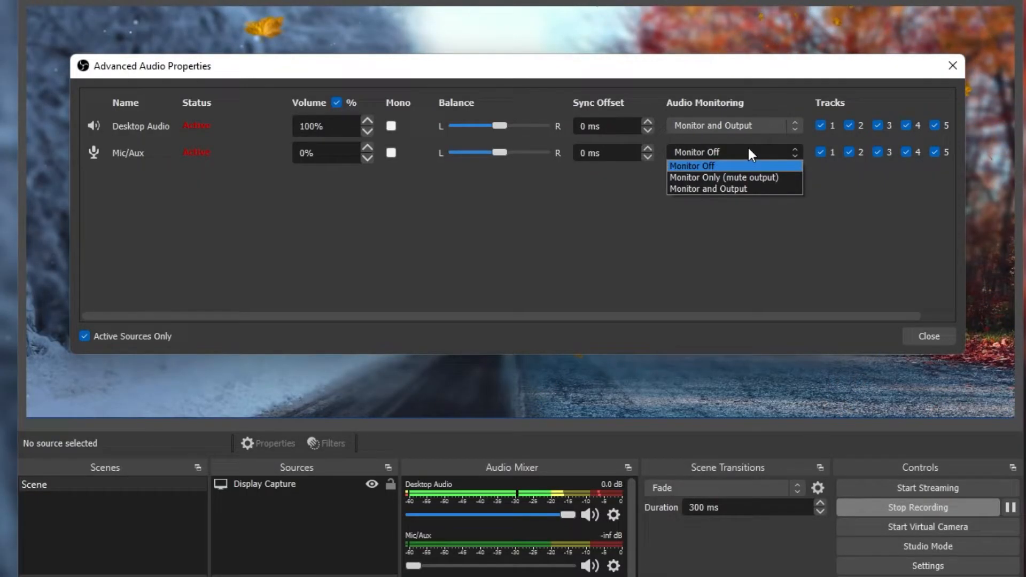
mouse_move(743, 177)
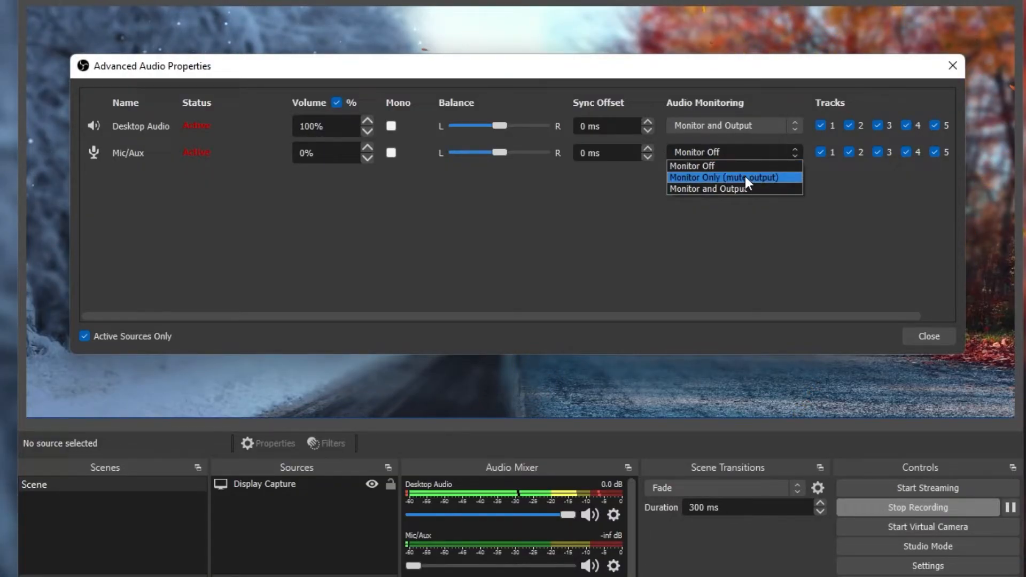
mouse_move(744, 182)
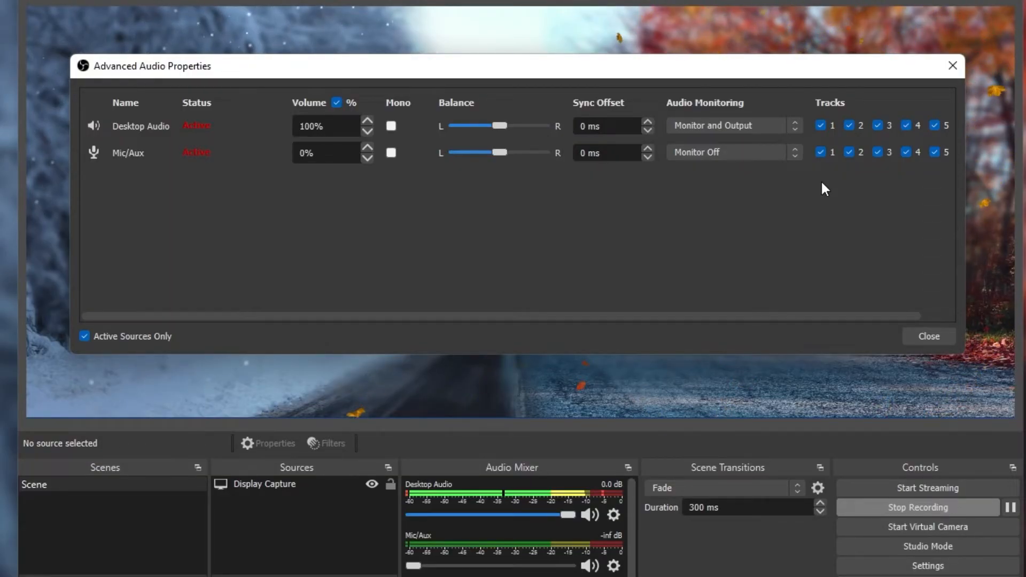
left_click(928, 336)
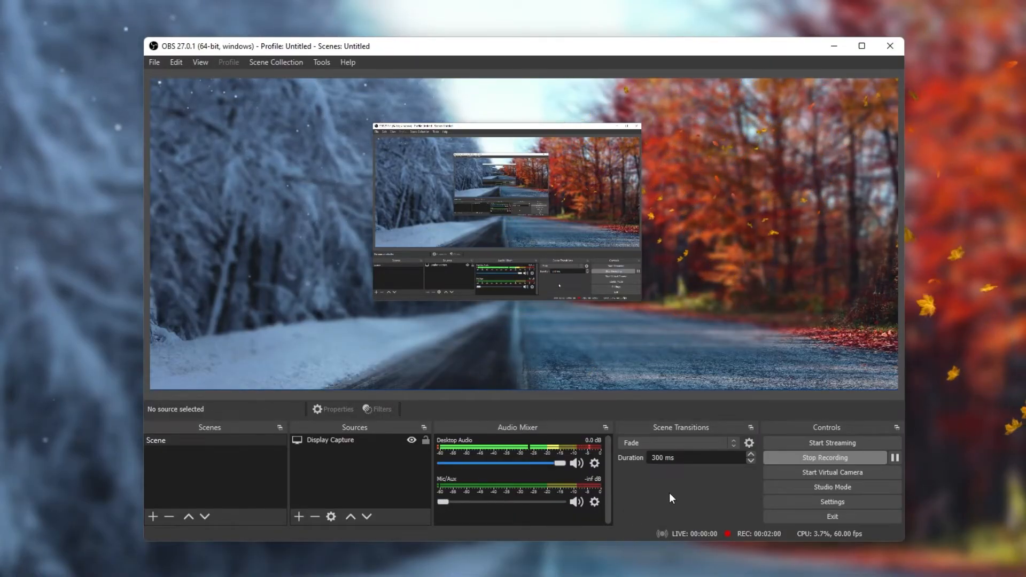
Step: Open the Mic/Aux source's options menu from its gear icon in the Audio Mixer
left_click(594, 502)
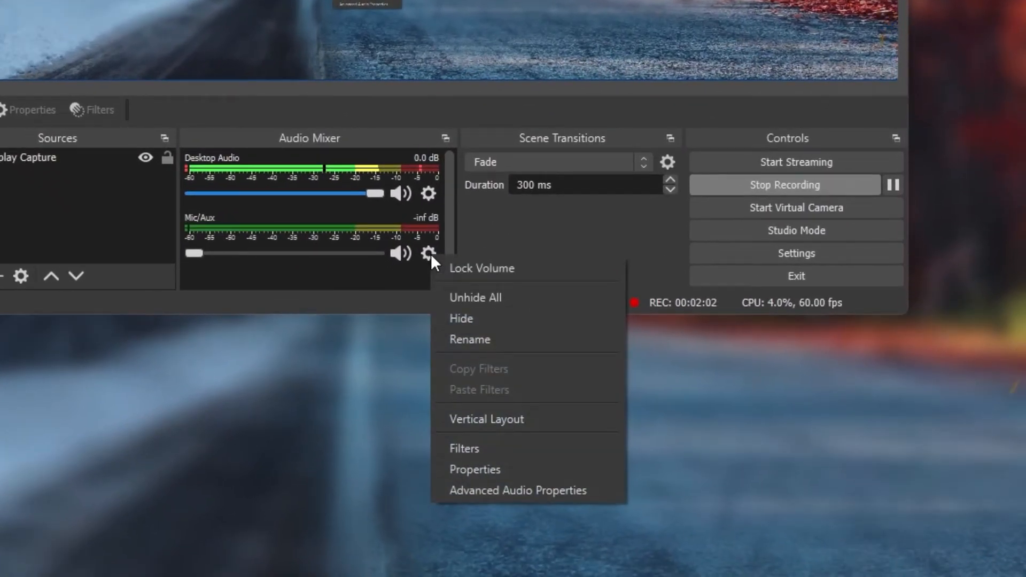
left_click(474, 469)
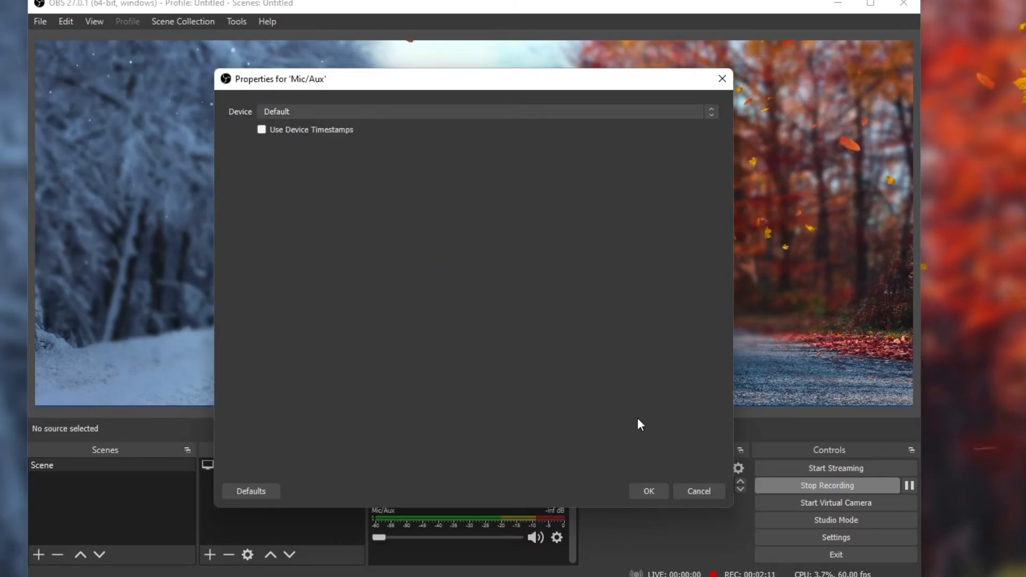
left_click(698, 491)
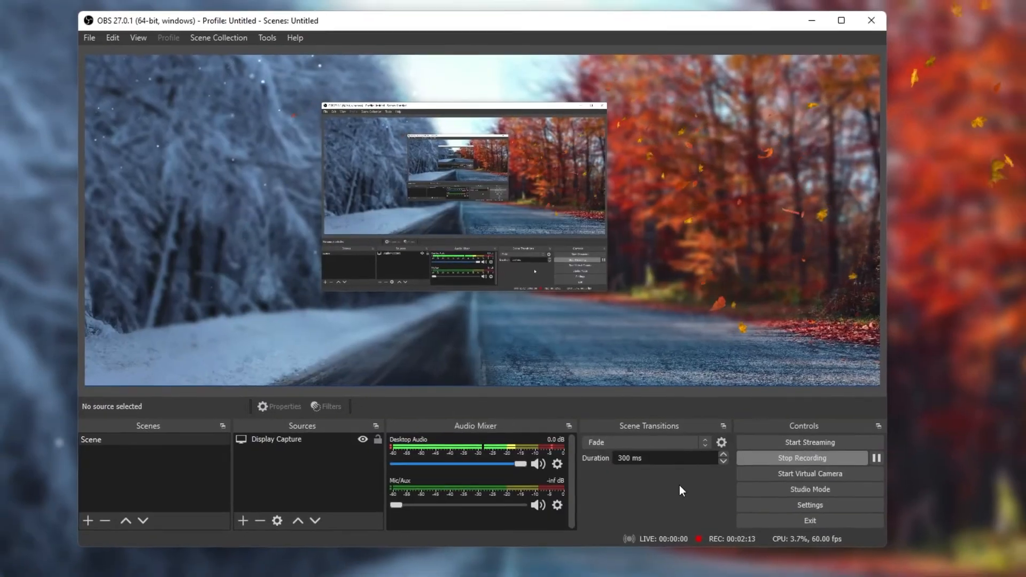